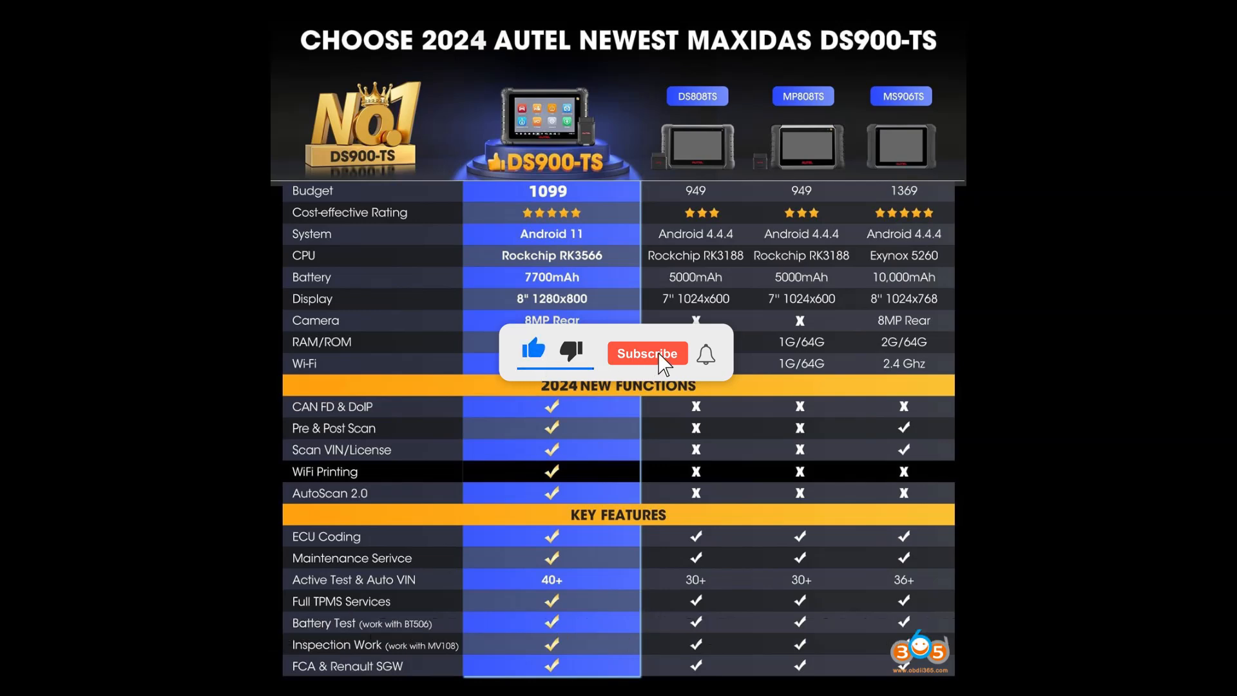
pyautogui.click(647, 353)
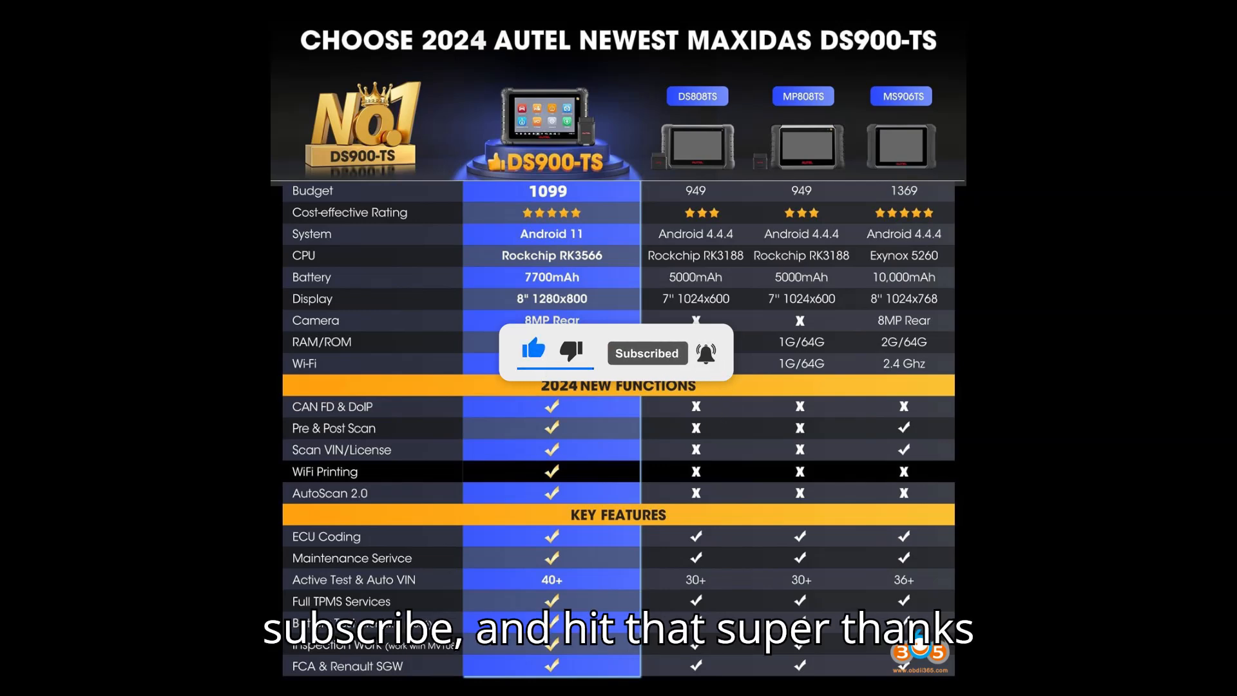